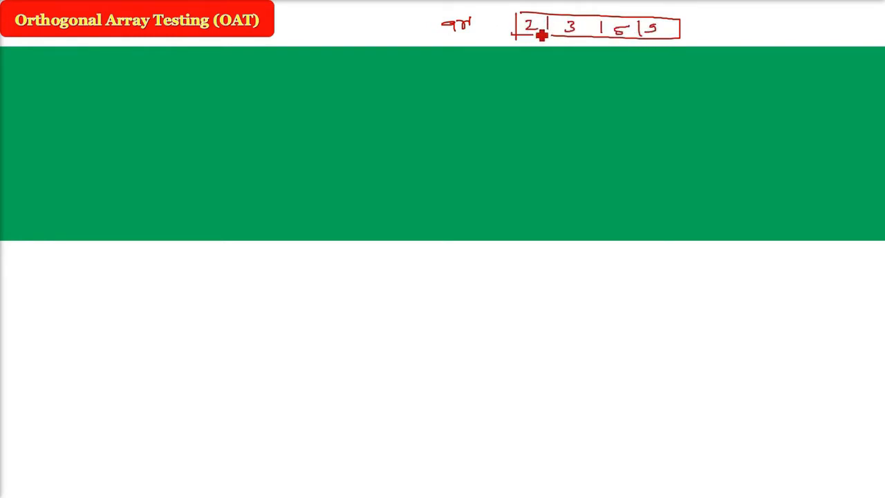
Draw an arrow pointing toward the handwritten numbered boxes on the OAT slide.
left_click_drag(473, 25, 514, 26)
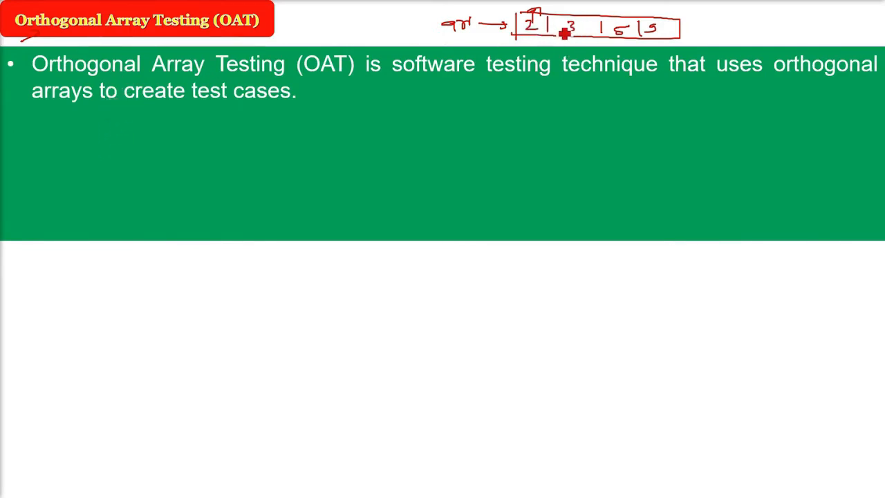
mouse_move(531, 83)
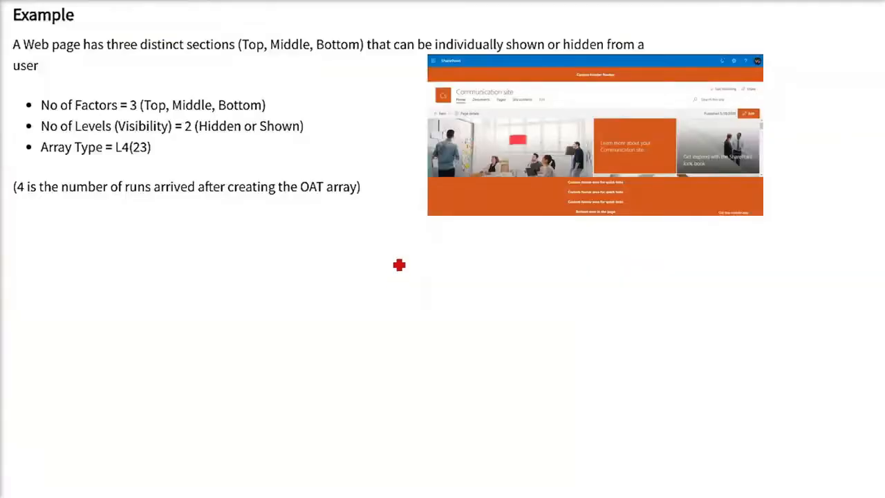
mouse_move(594, 155)
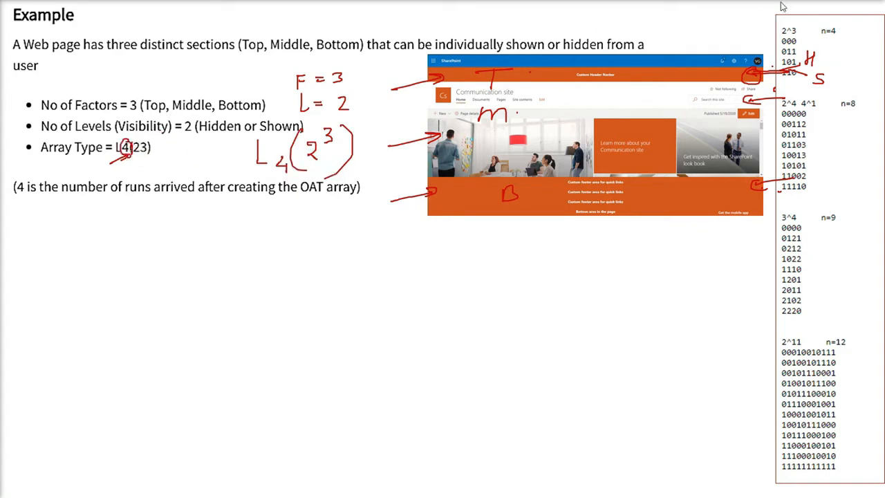
Circle the run counts n=4 and n=9 in the orthogonal array list.
left_click_drag(864, 14, 816, 49)
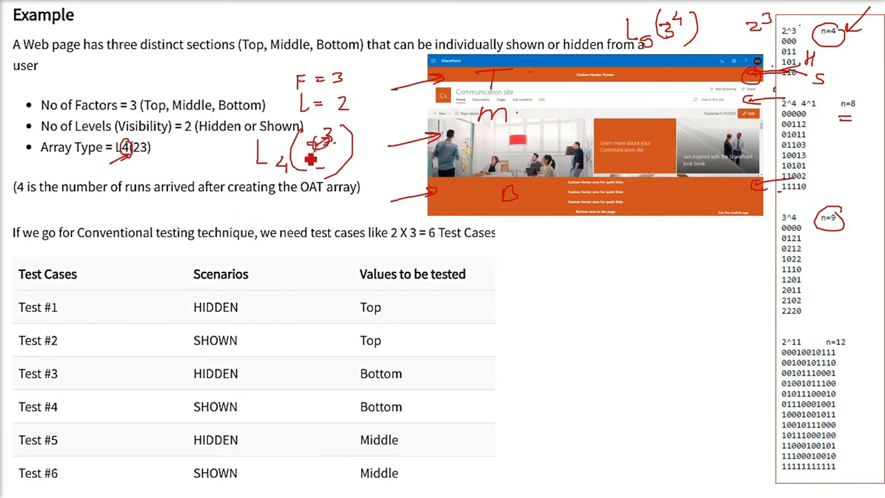
Handwrite 2 × 3 = 6 below the test-case sentence and circle the 6.
left_click_drag(550, 249, 601, 249)
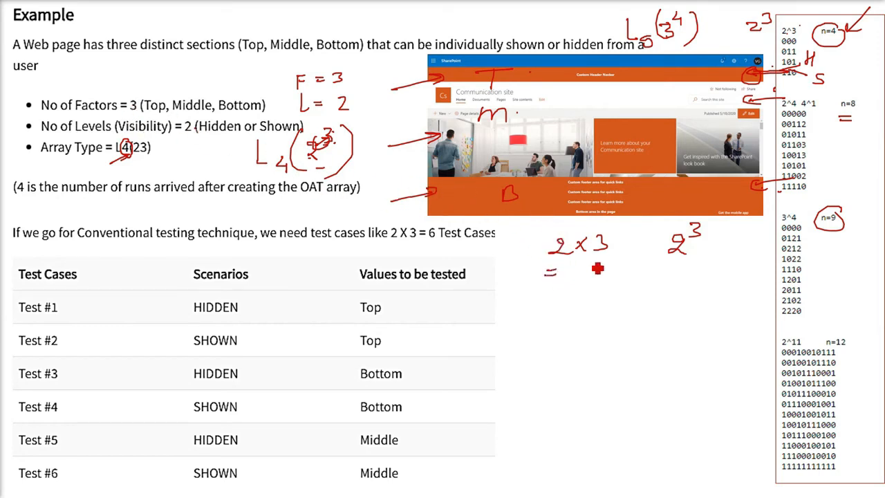
type("6")
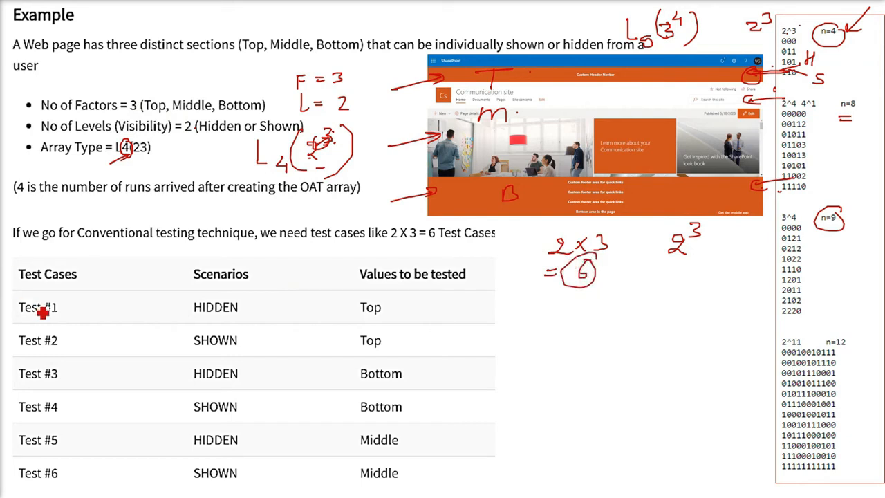
mouse_move(238, 337)
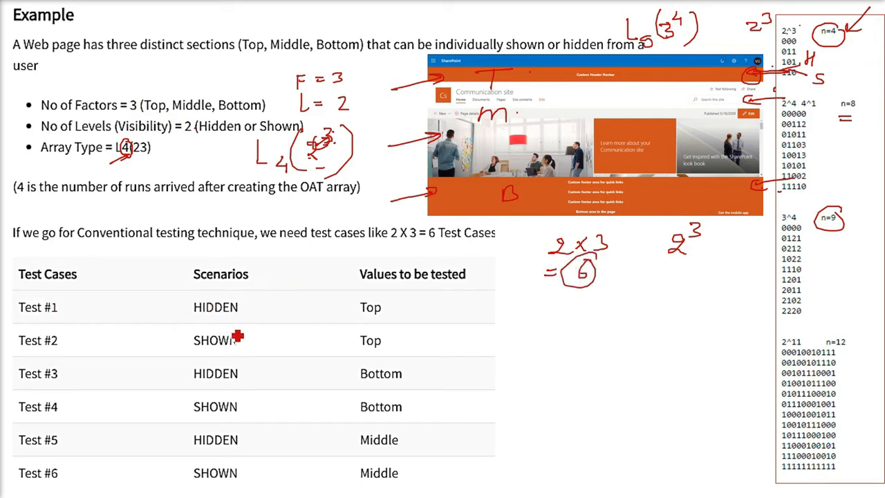
mouse_move(343, 307)
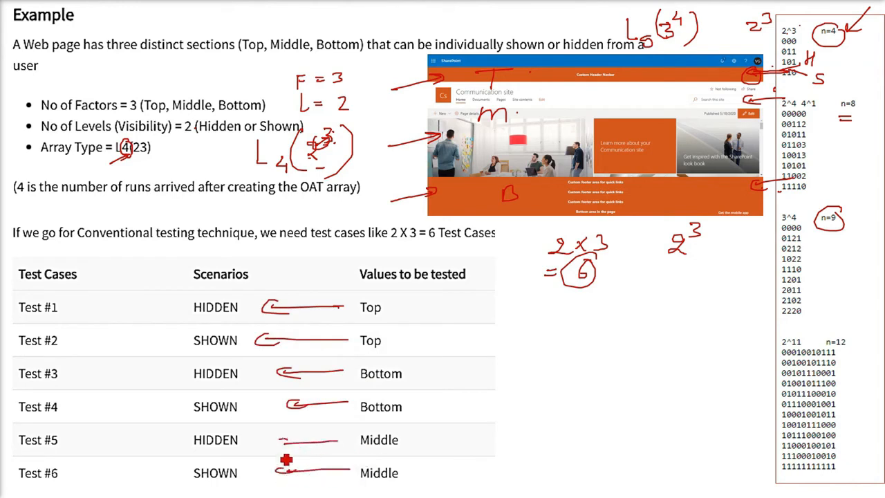
mouse_move(325, 348)
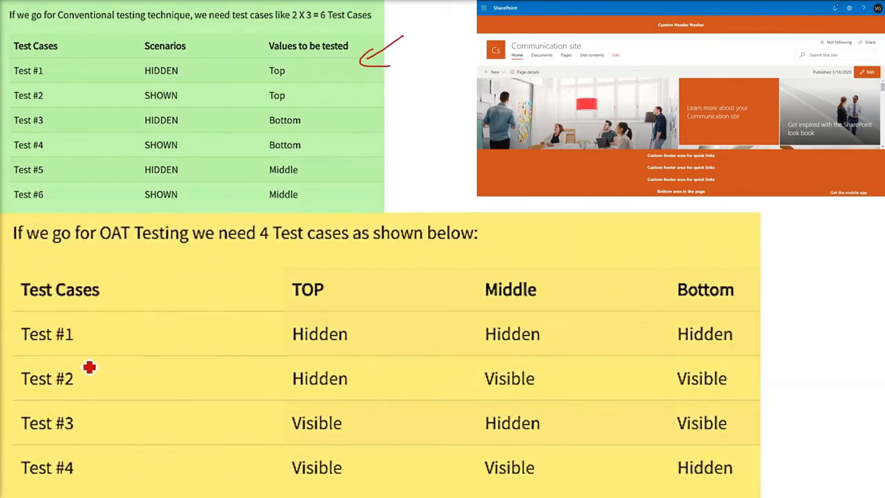
mouse_move(30, 346)
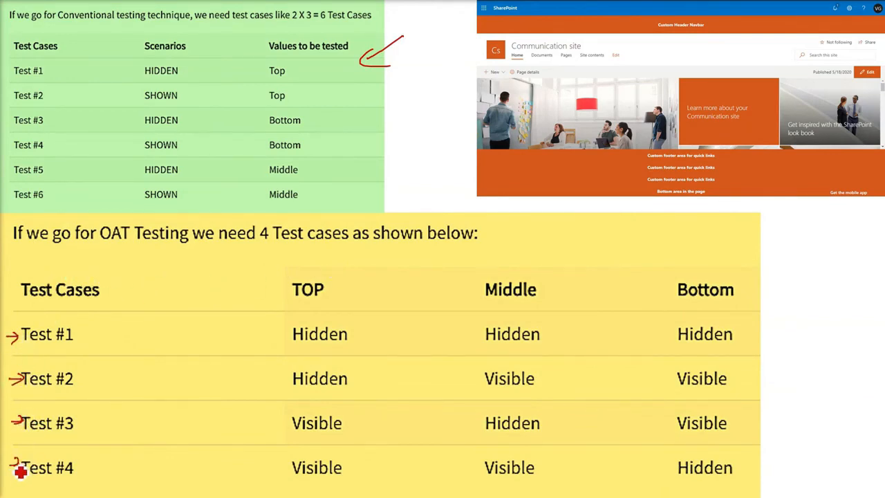
mouse_move(301, 270)
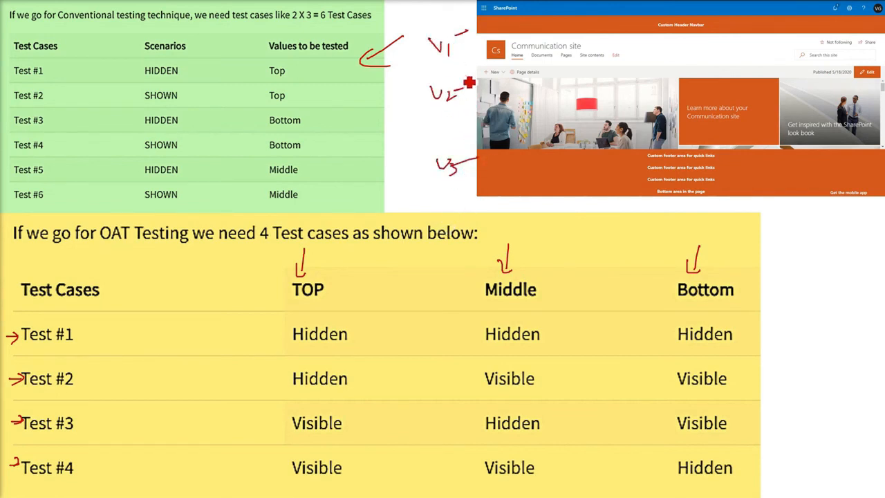
mouse_move(318, 349)
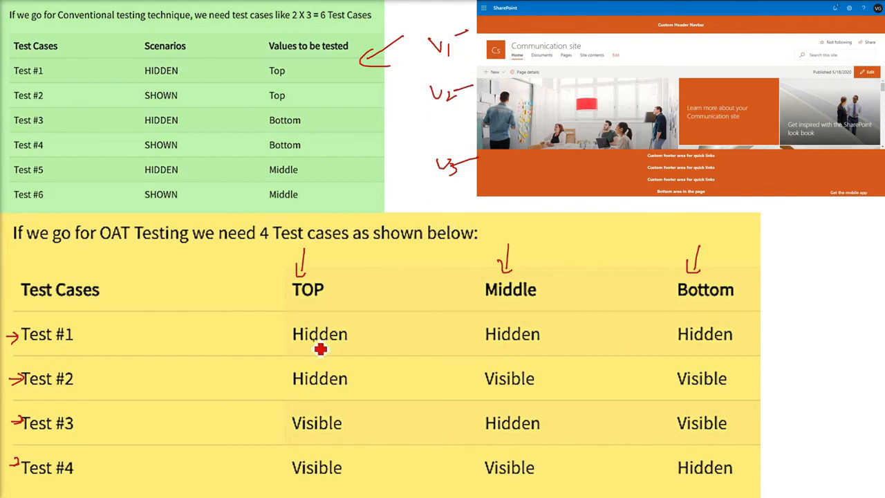
mouse_move(705, 399)
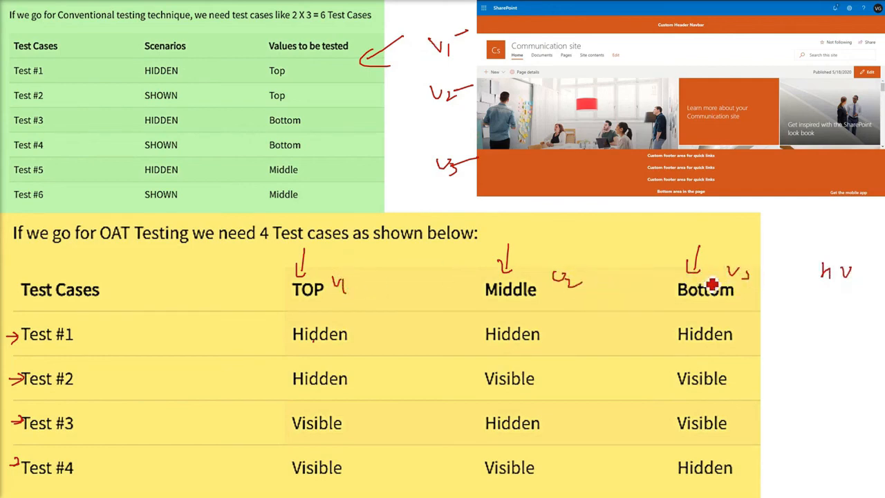
mouse_move(485, 325)
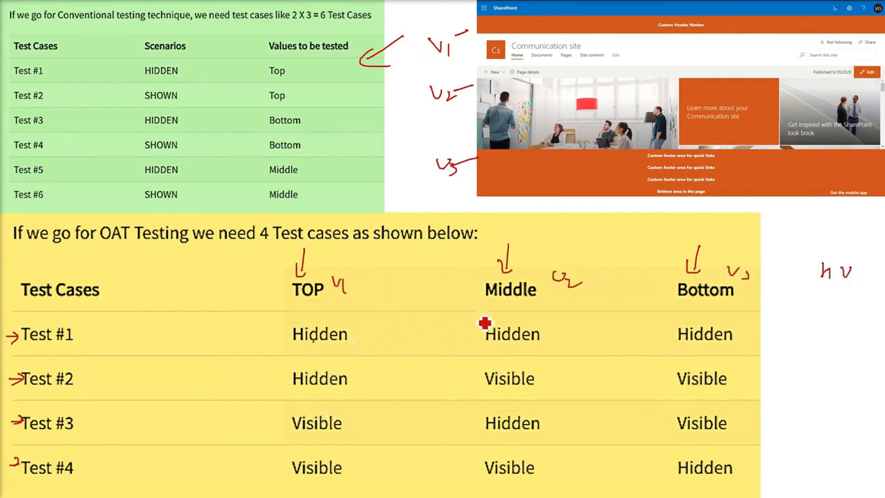
mouse_move(656, 334)
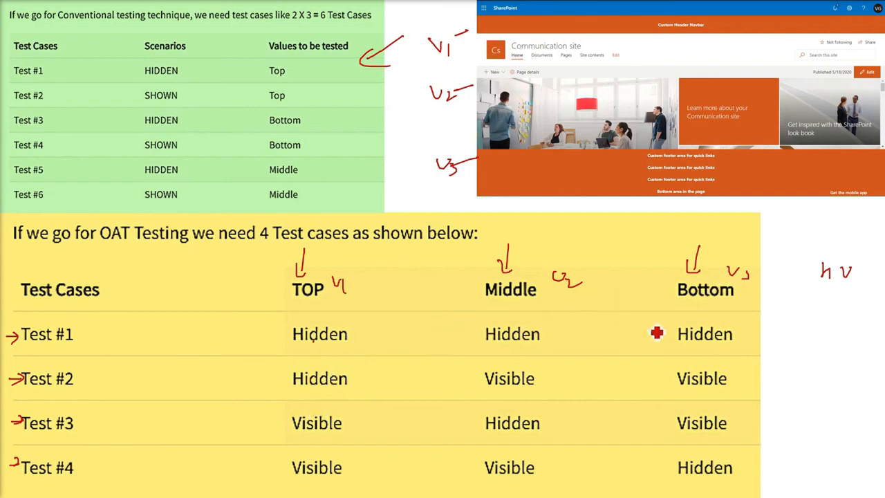
mouse_move(833, 328)
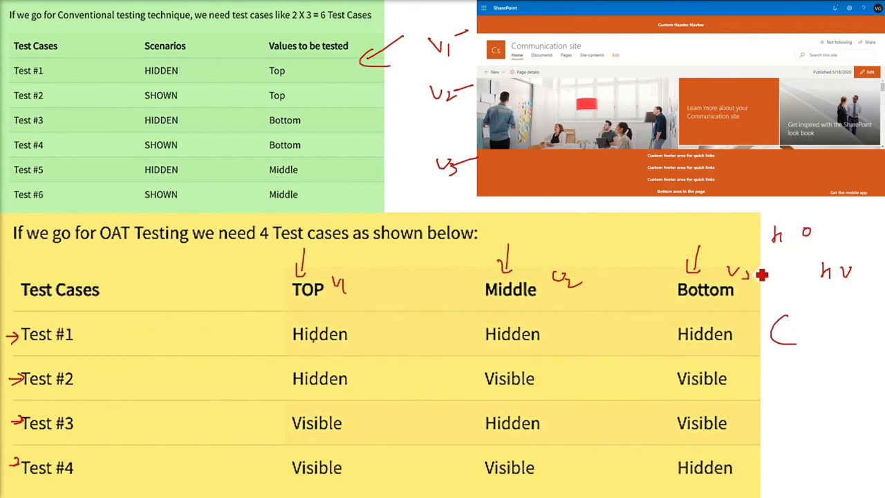
mouse_move(805, 258)
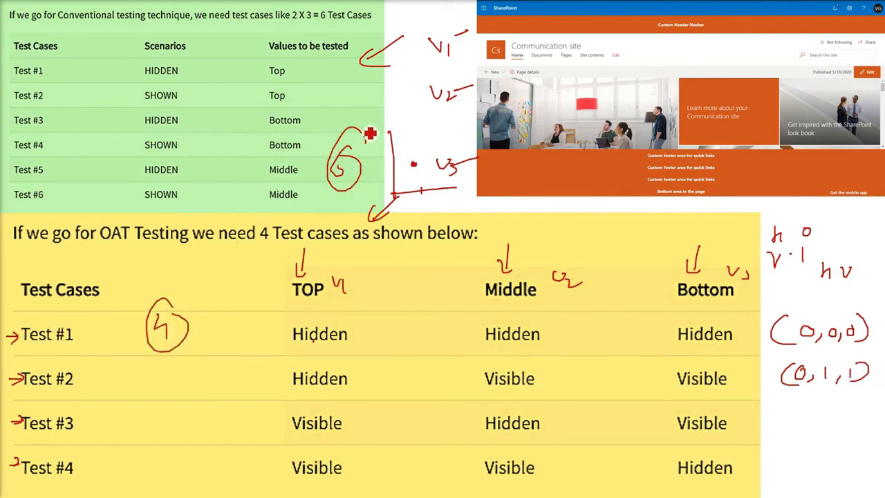
mouse_move(357, 168)
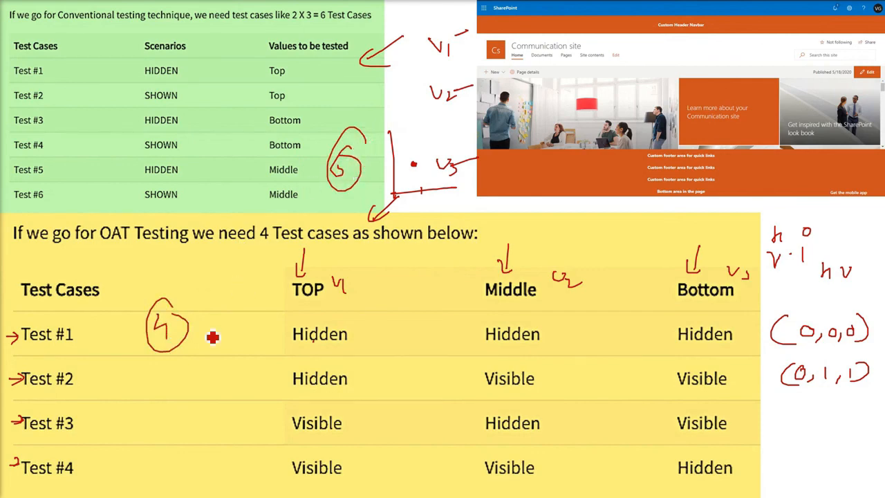
mouse_move(188, 367)
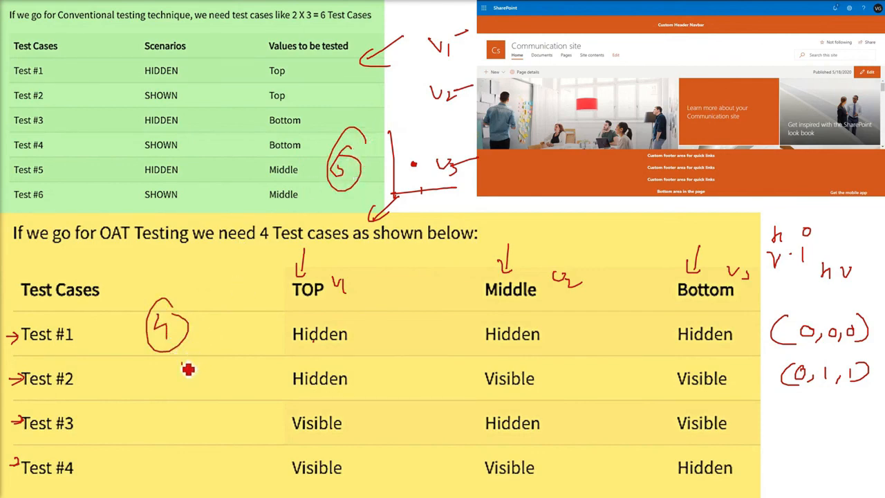
Handwrite a 2³ exponent note beneath the circled 4 beside Test #1.
left_click_drag(187, 367, 232, 357)
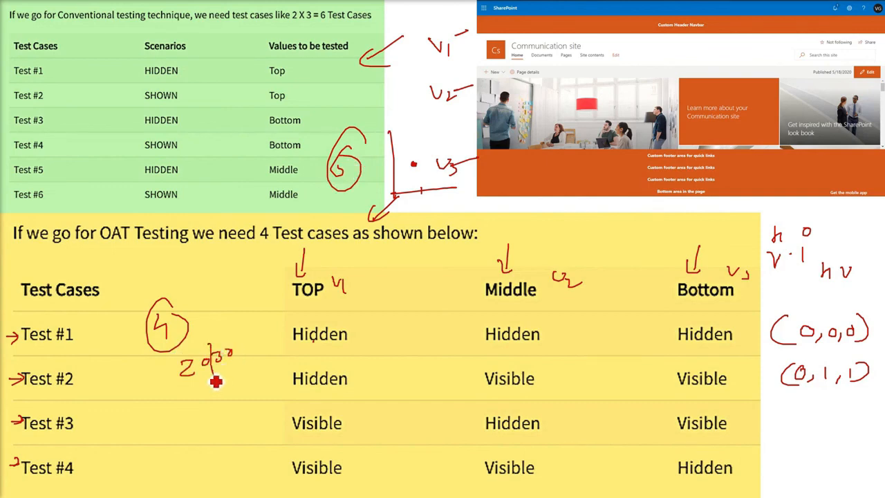
mouse_move(219, 97)
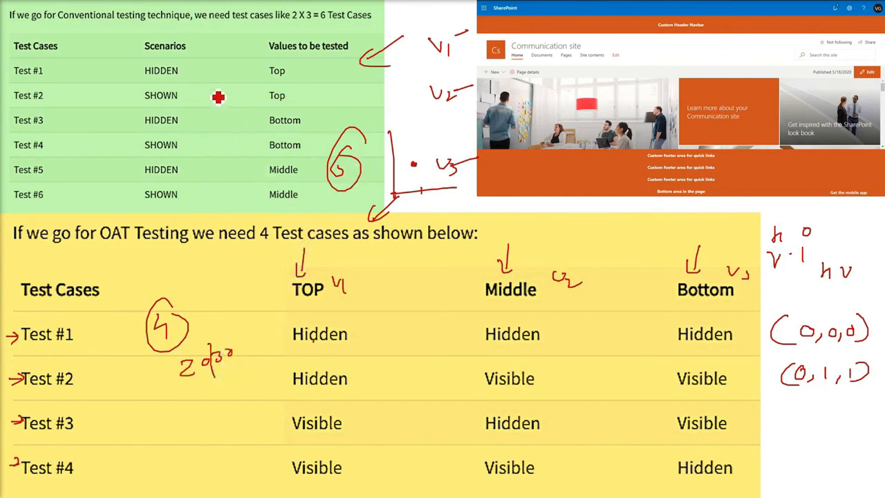